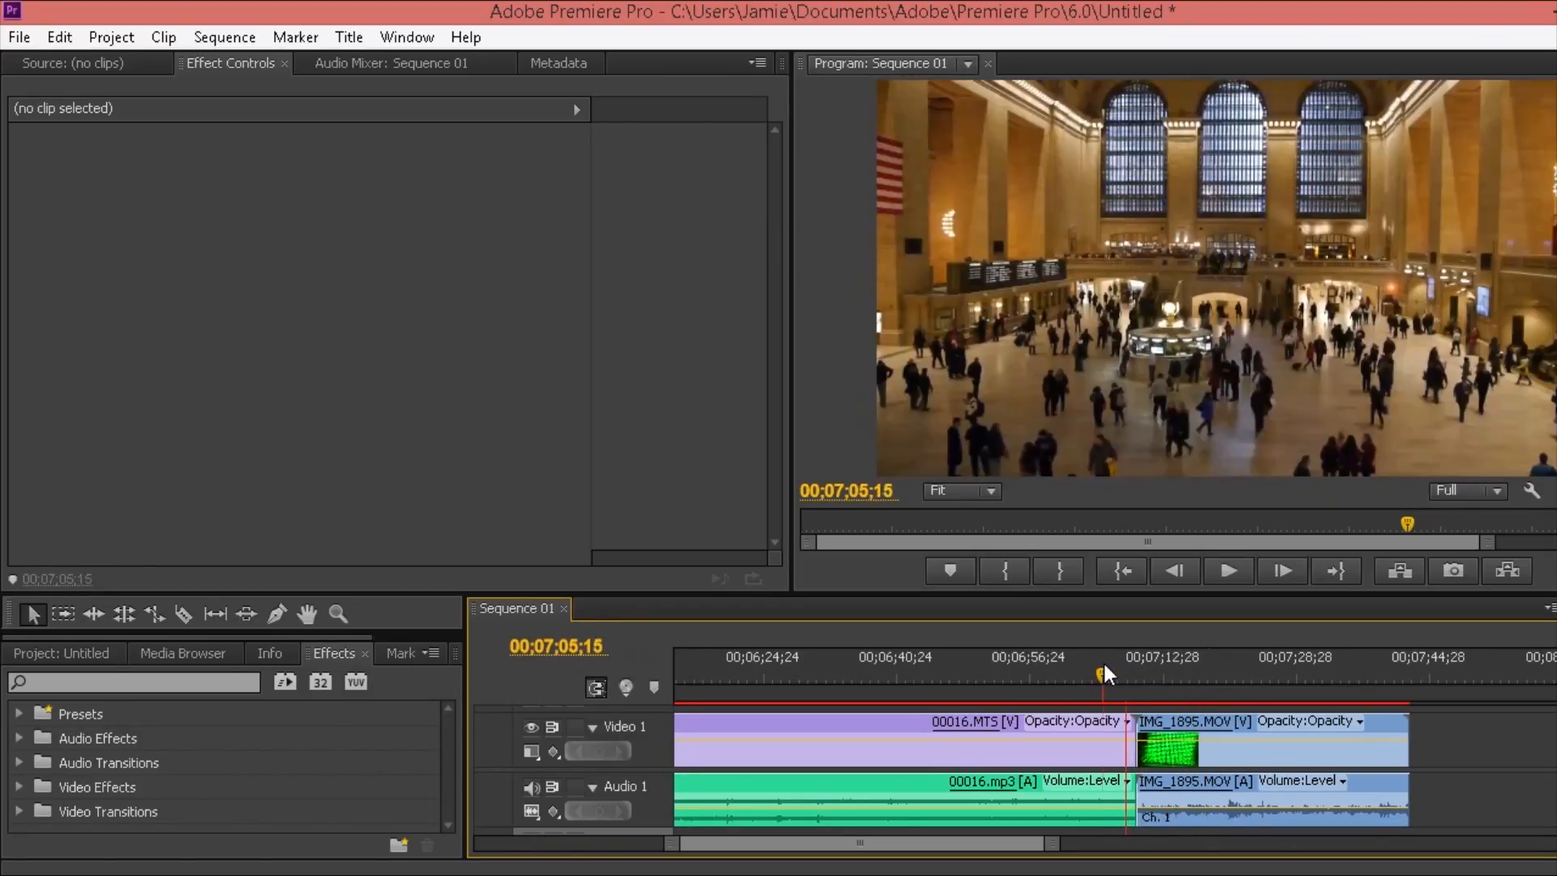
Place the playhead at the cut between 00016.MTS and IMG_1895.MOV and focus the Effects search
click(1228, 569)
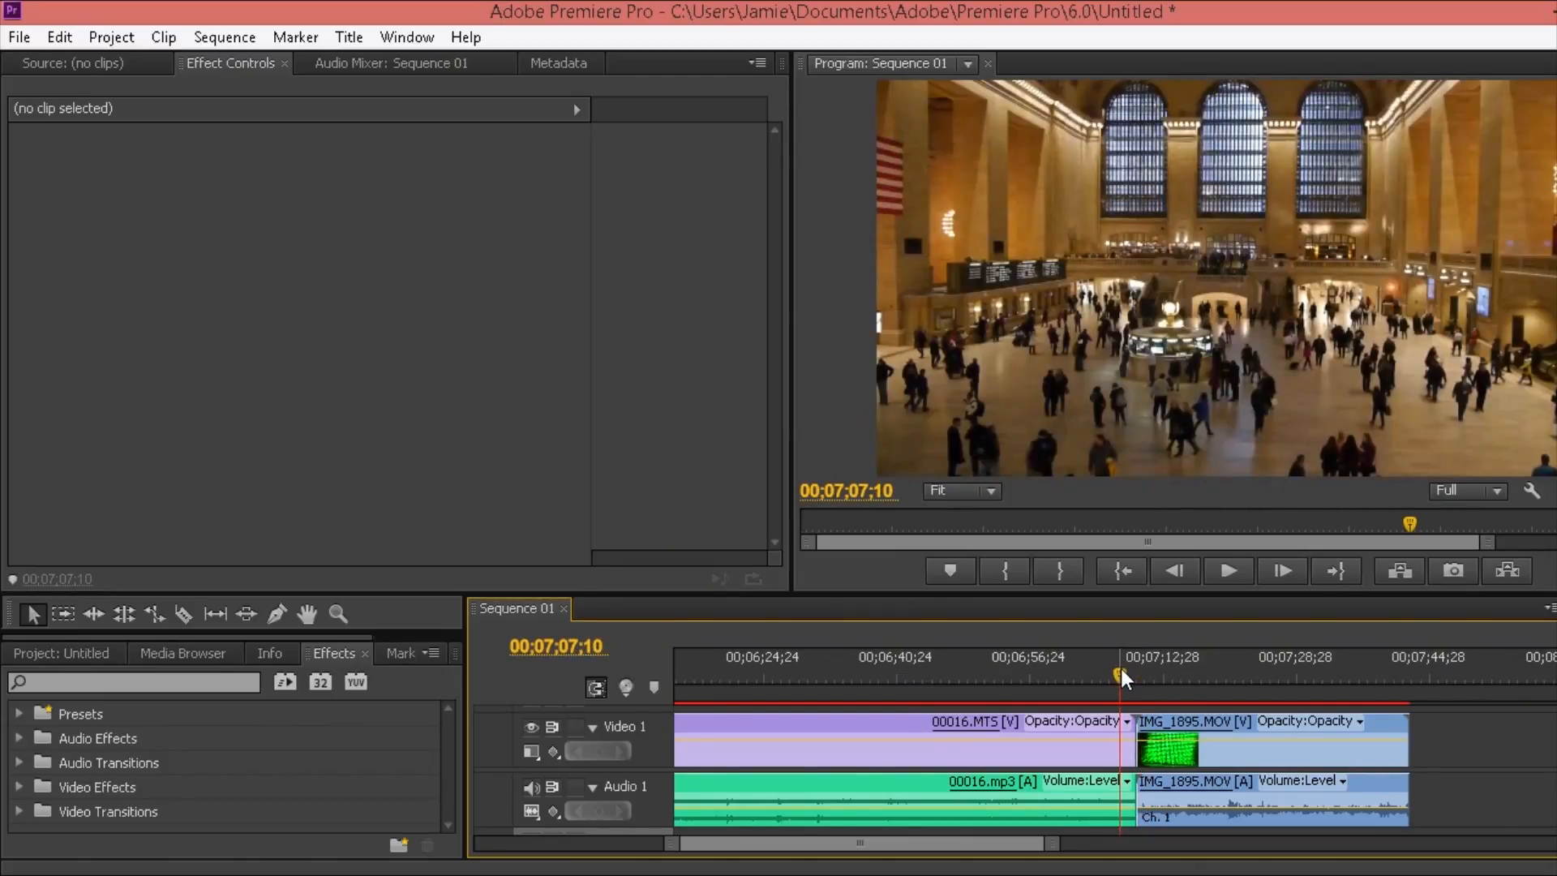
click(134, 683)
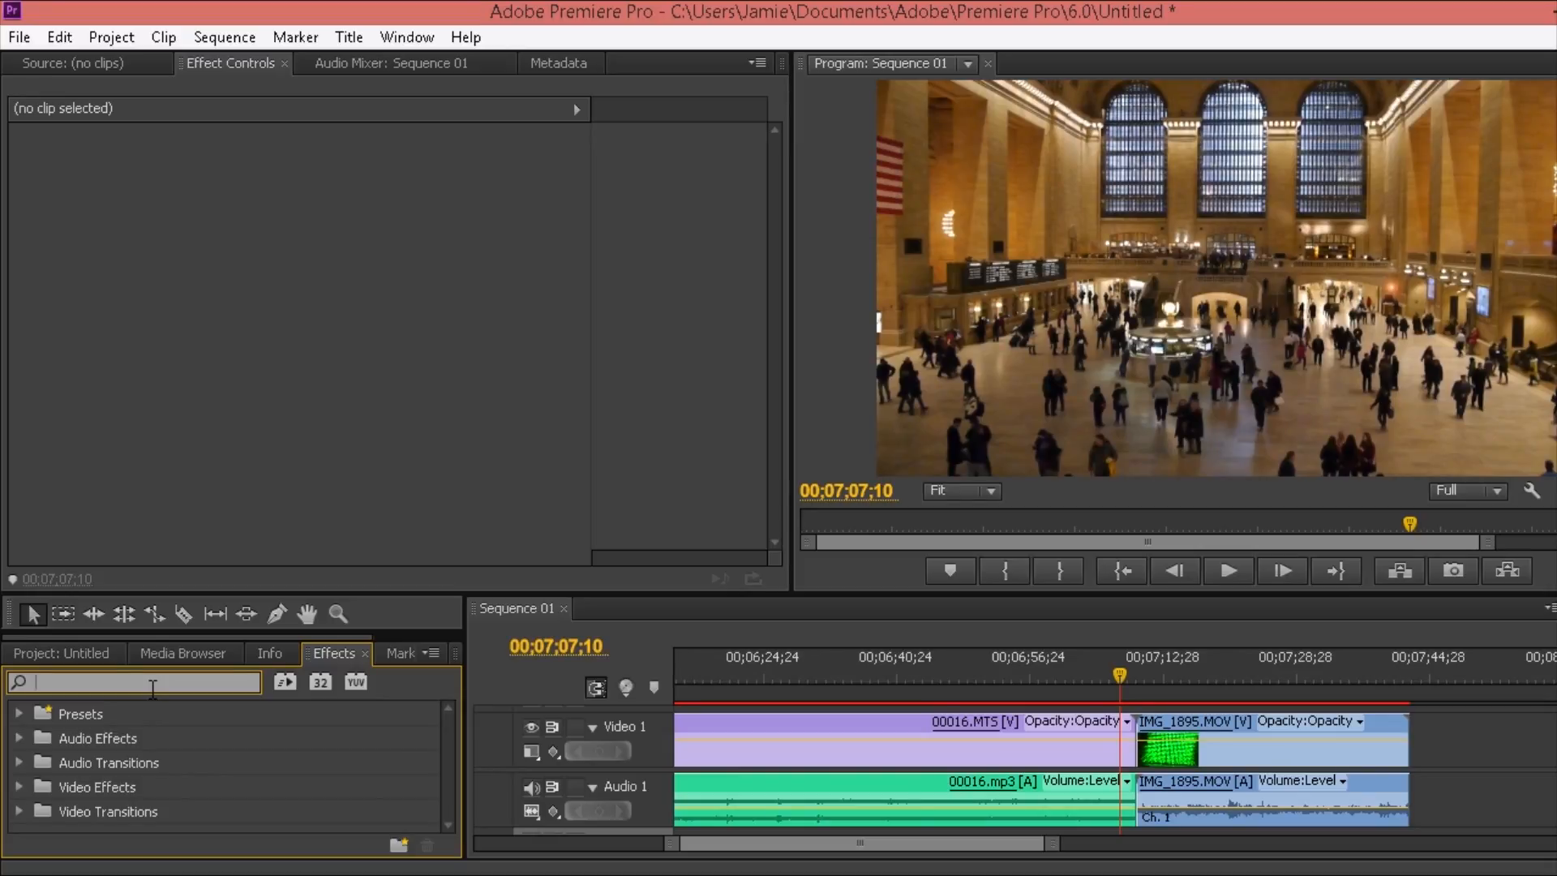
Search the Effects panel for 'fade' then 'diss' to locate the Exponential Fade and Cross Dissolve
text(fade)
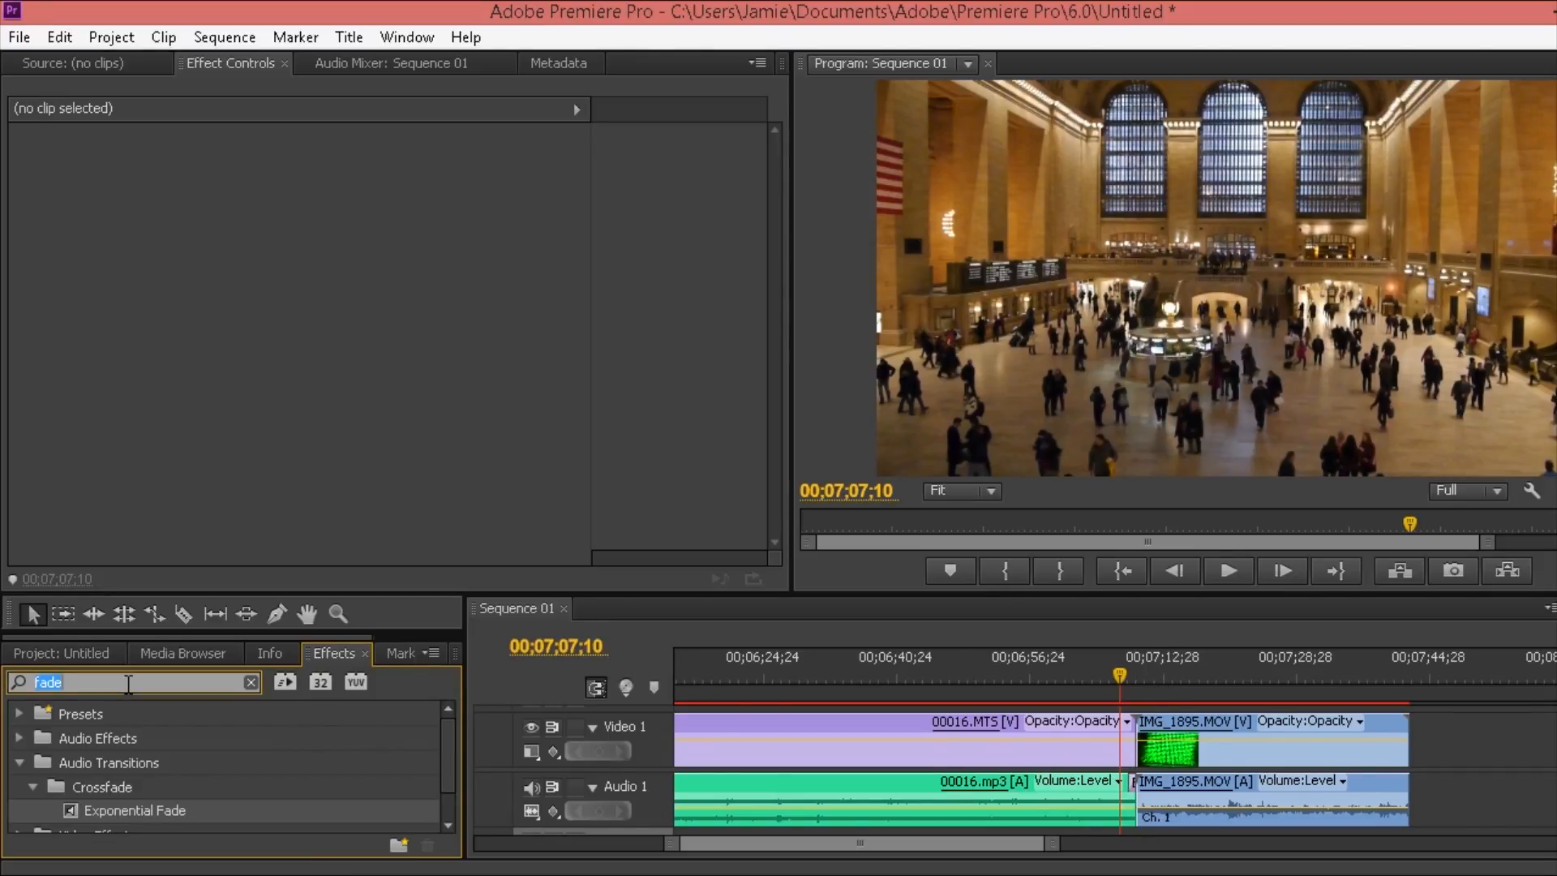
text(dissolv)
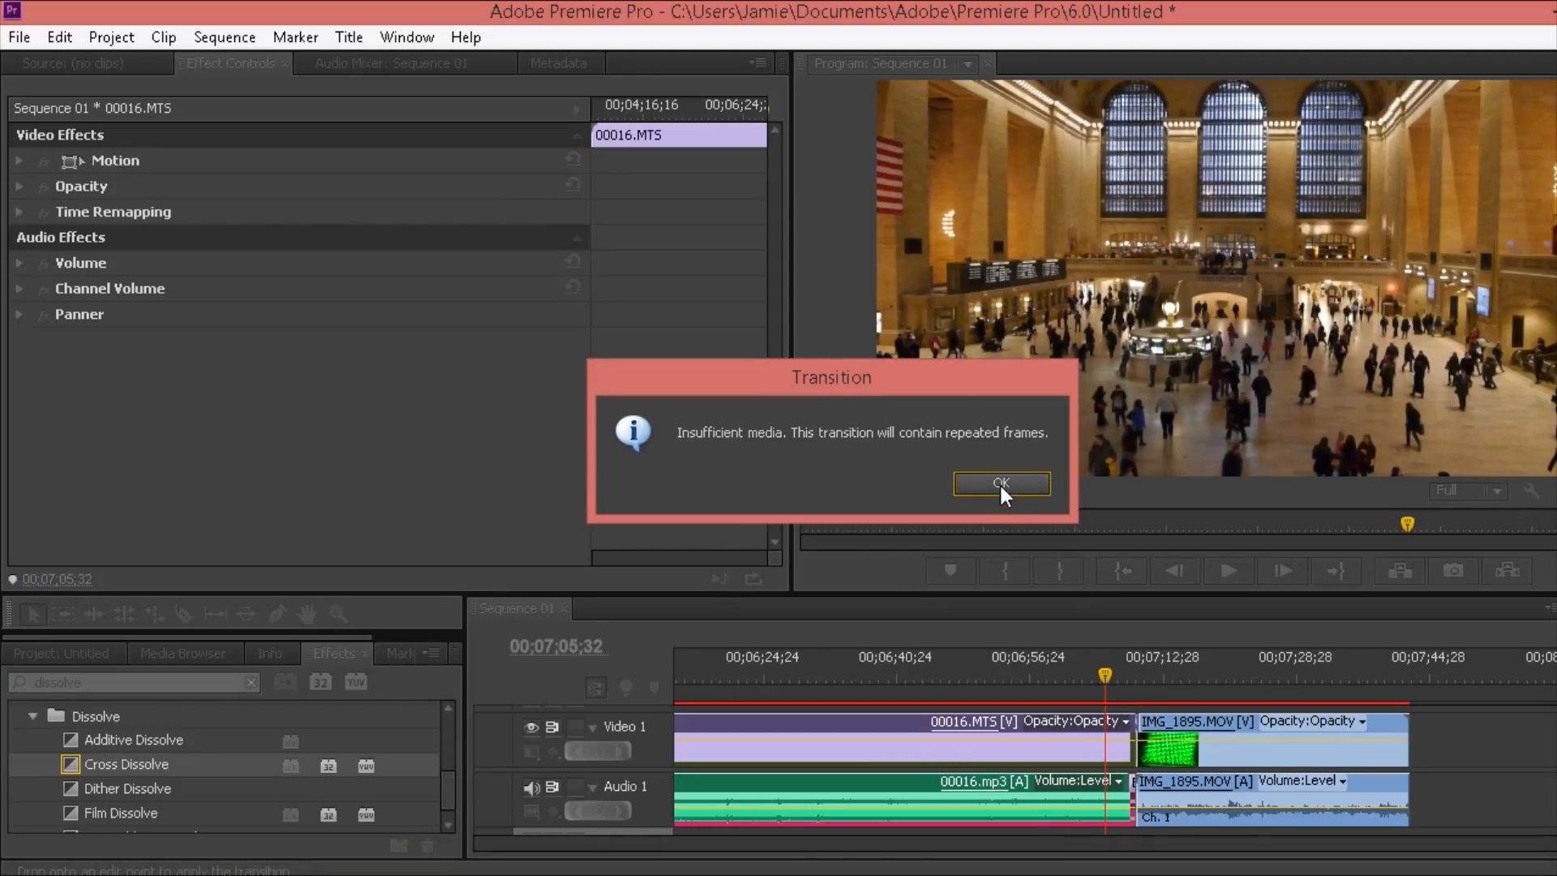
Accept the insufficient-media warning so the Cross Dissolve stays on the video cut
click(1001, 483)
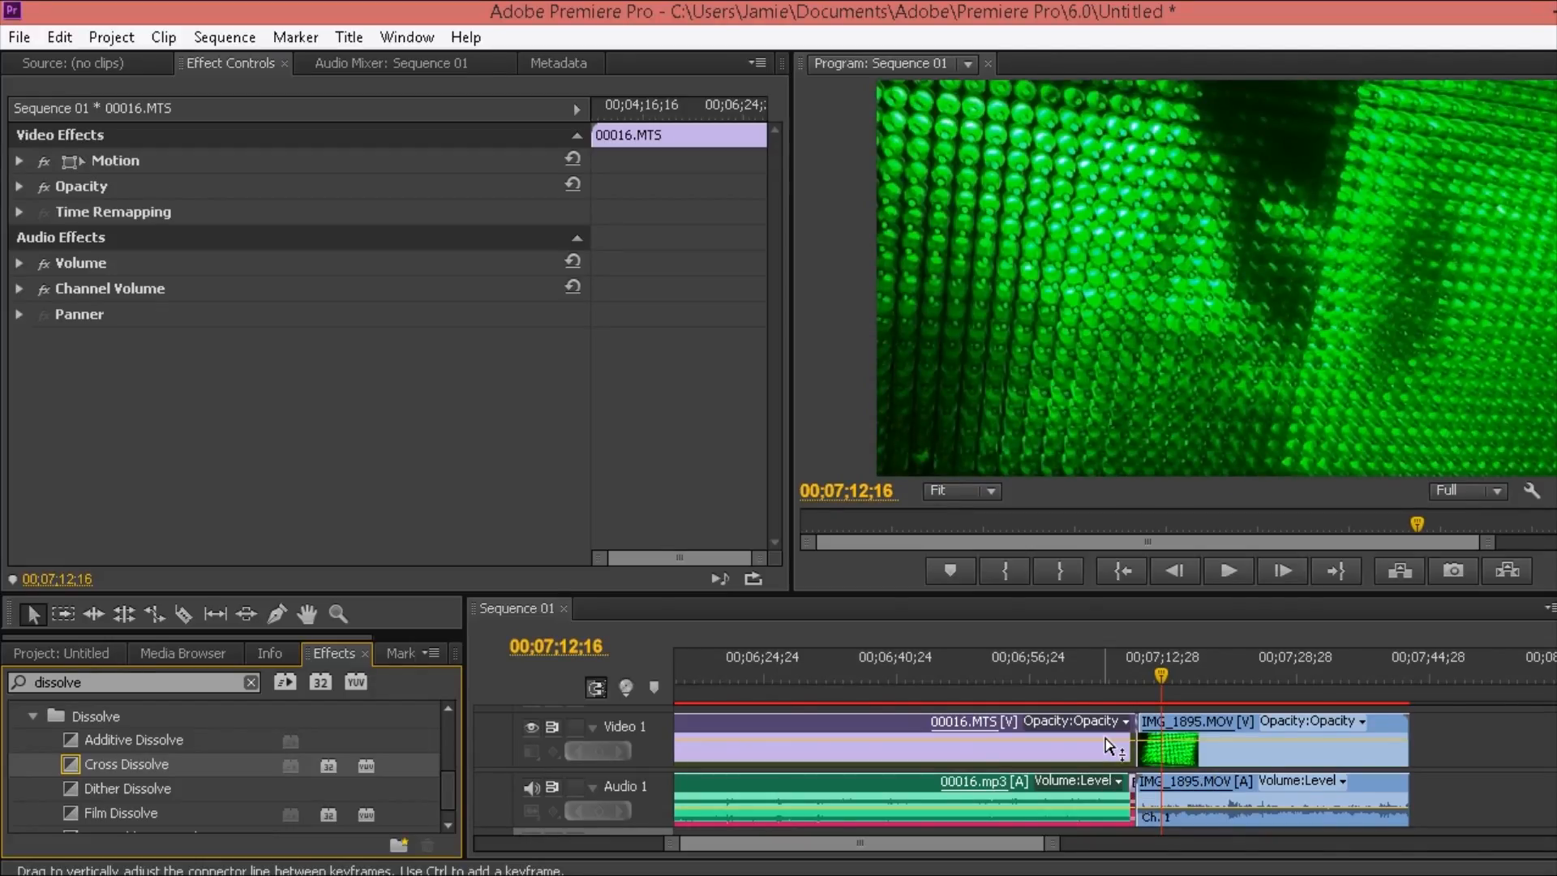
click(1121, 660)
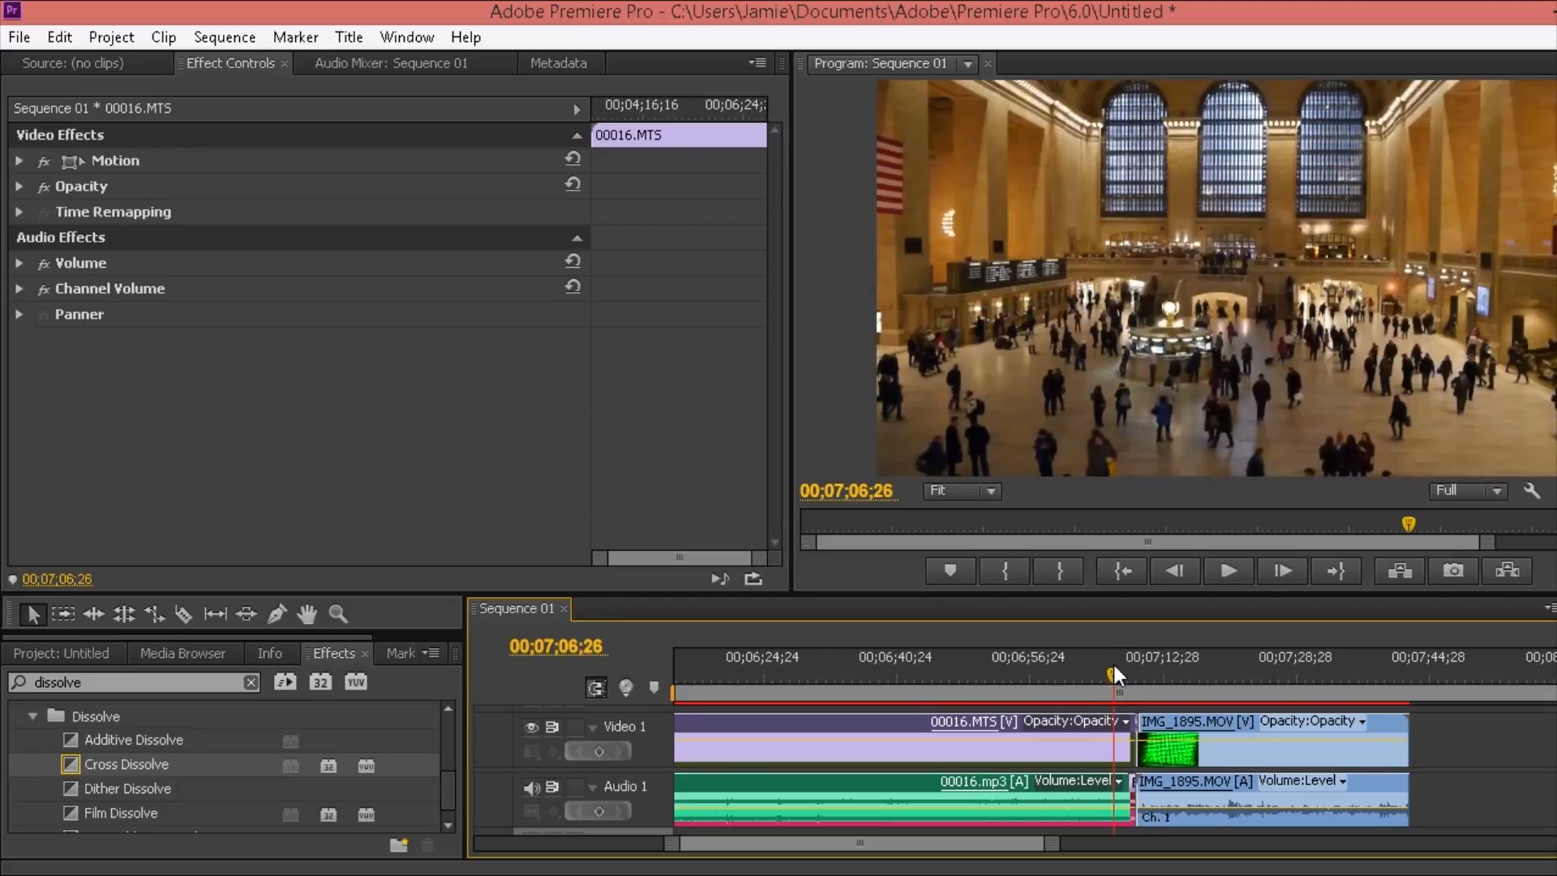
click(19, 185)
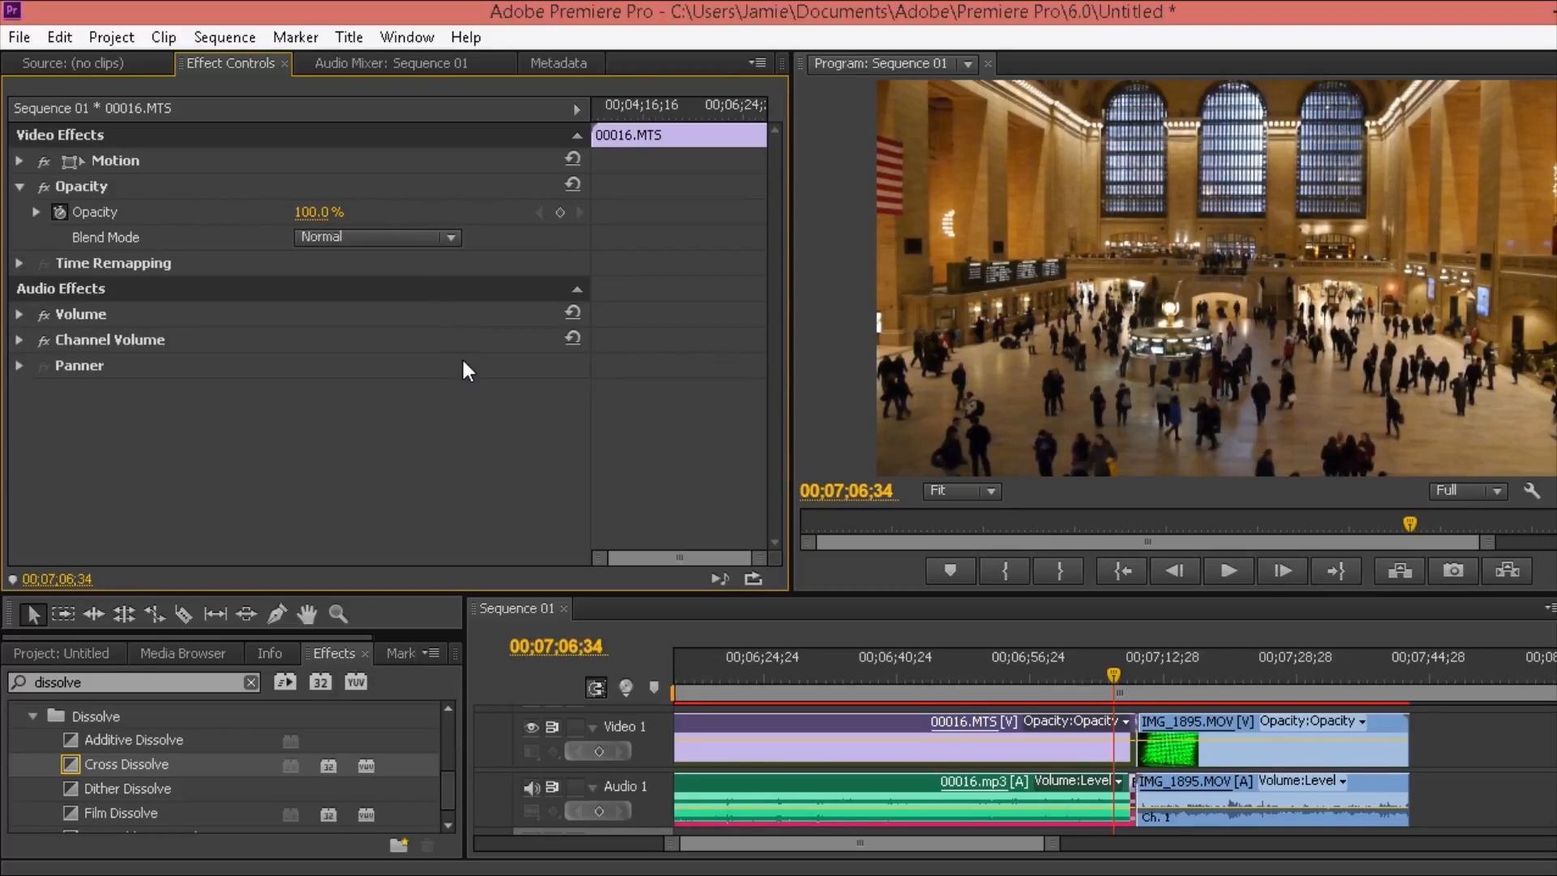
mouse_move(323, 216)
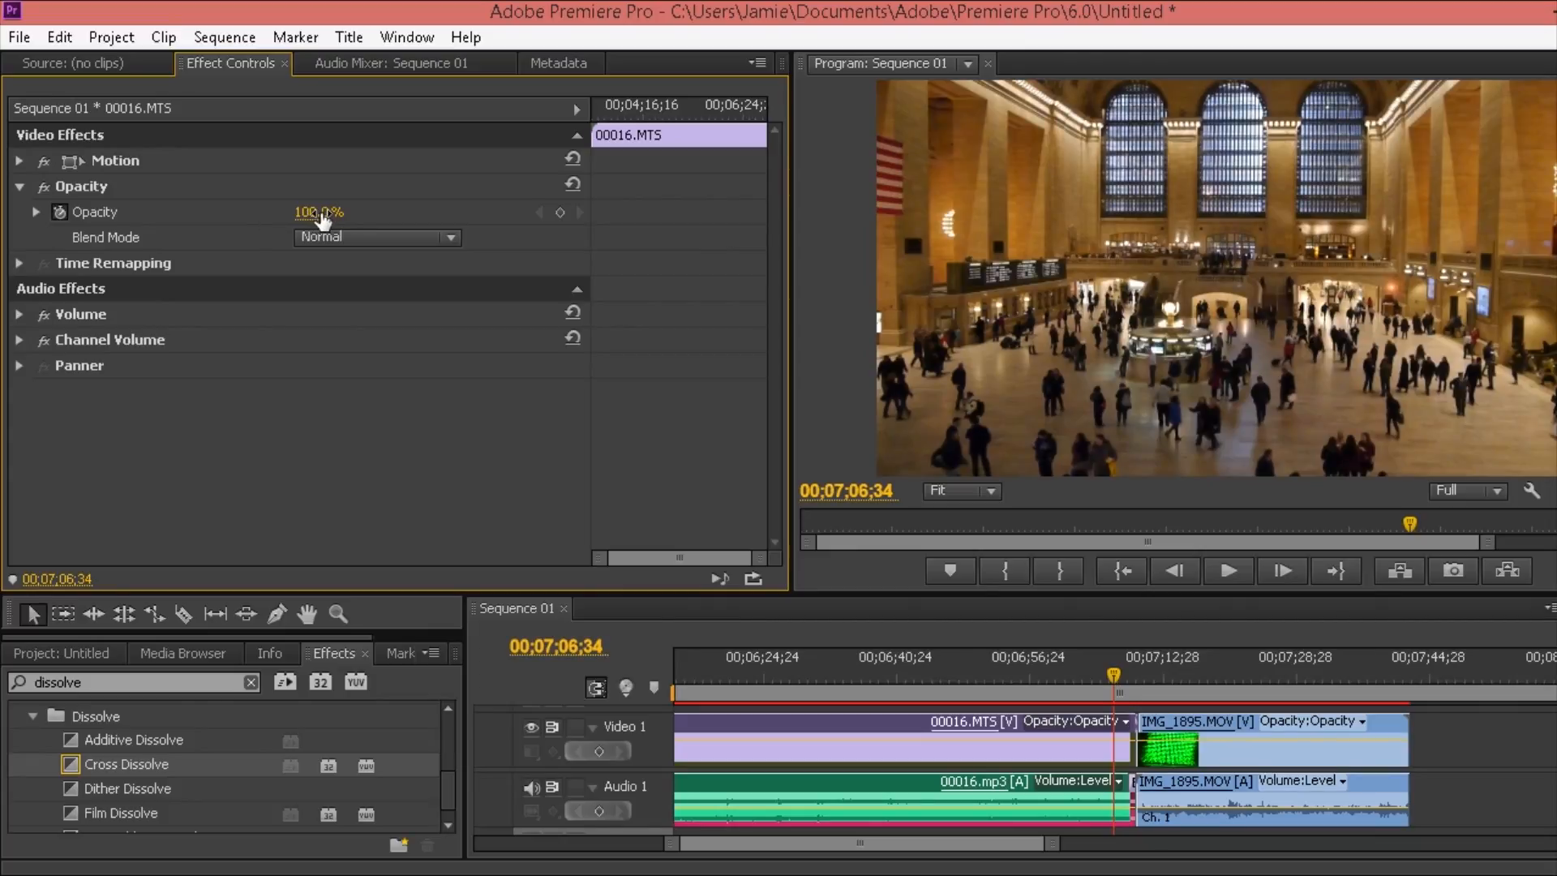